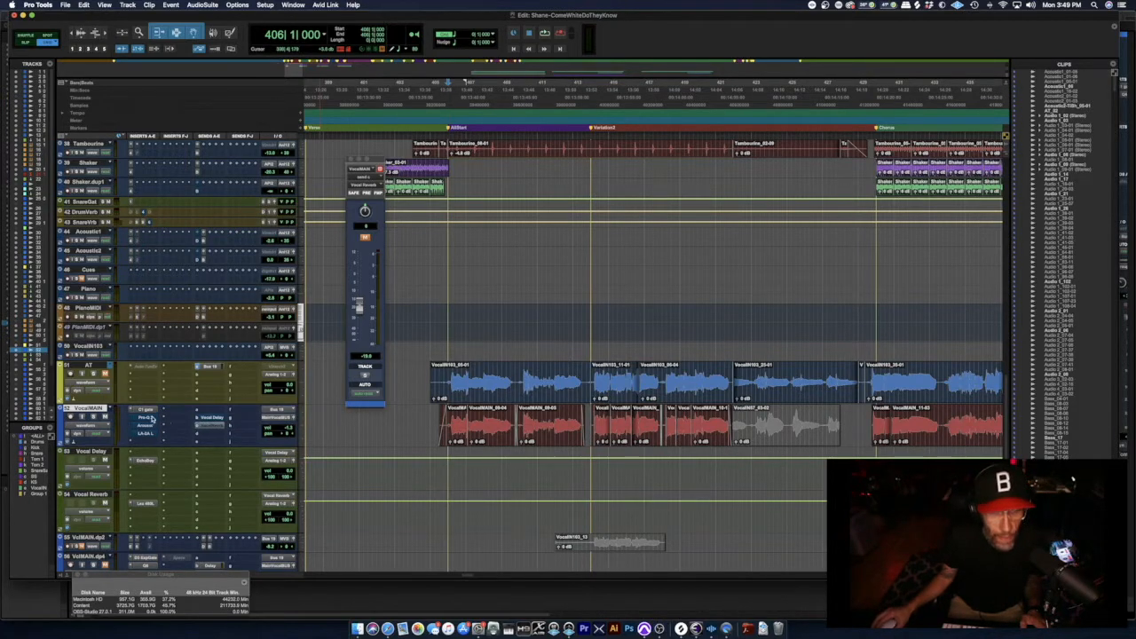
pyautogui.moveTo(145, 418)
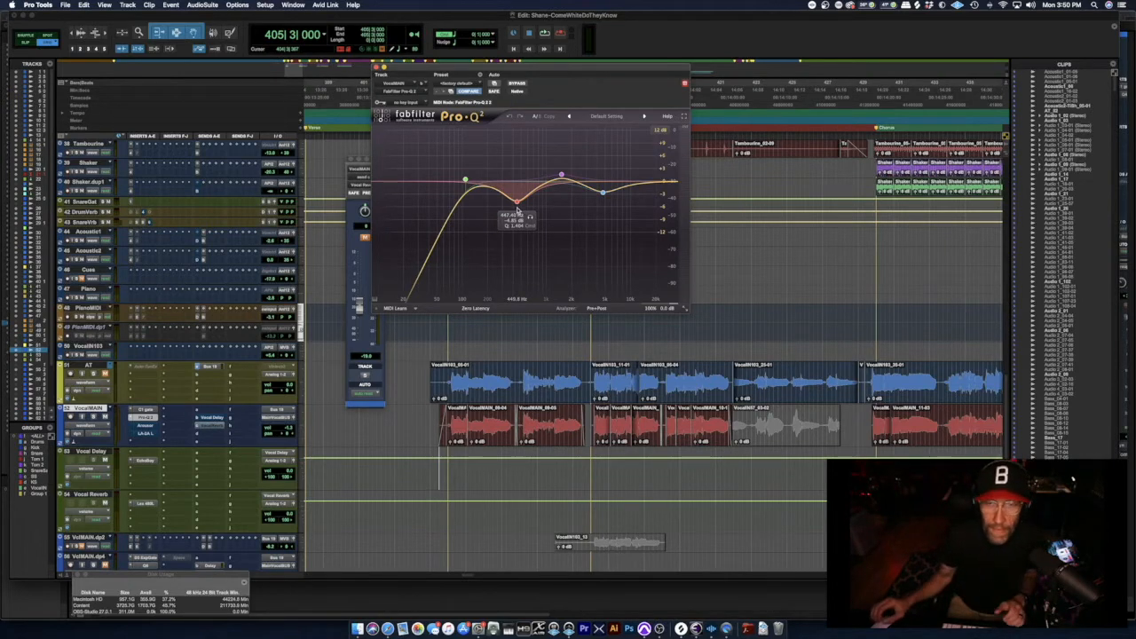
# Adjust a Pro-Q 2 band on VocalMAIN, then bring up the Arousor compressor insert.
pyautogui.moveTo(514, 196); pyautogui.dragTo(604, 196)
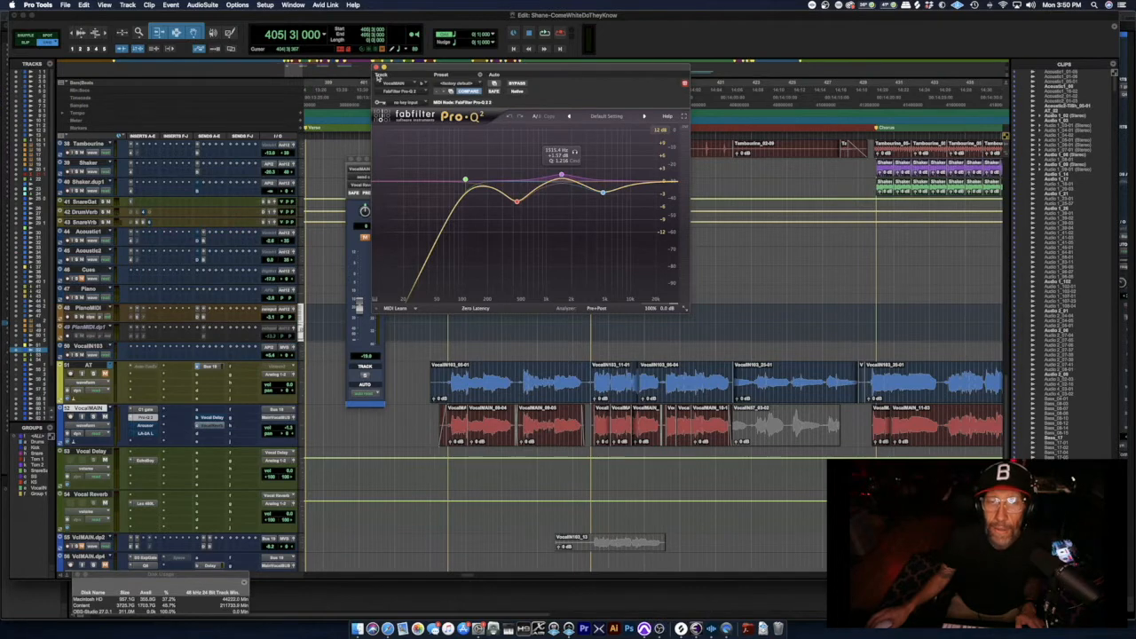
pyautogui.click(376, 66)
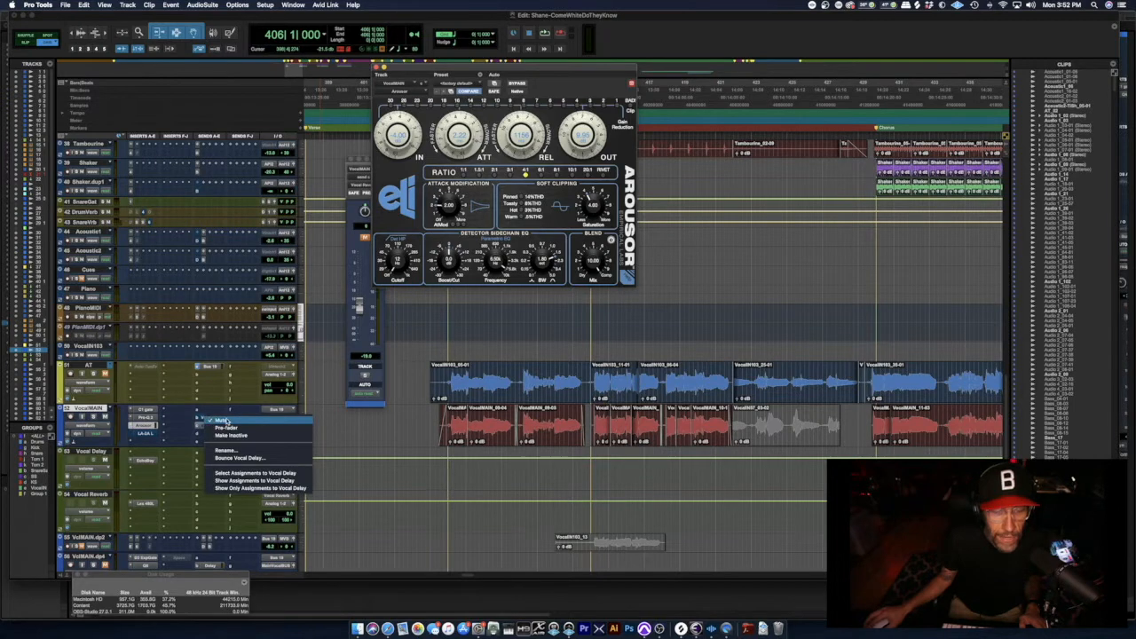
# Open EchoBoy on the Vocal Delay aux to view echo time, feedback and saturation.
pyautogui.click(219, 419)
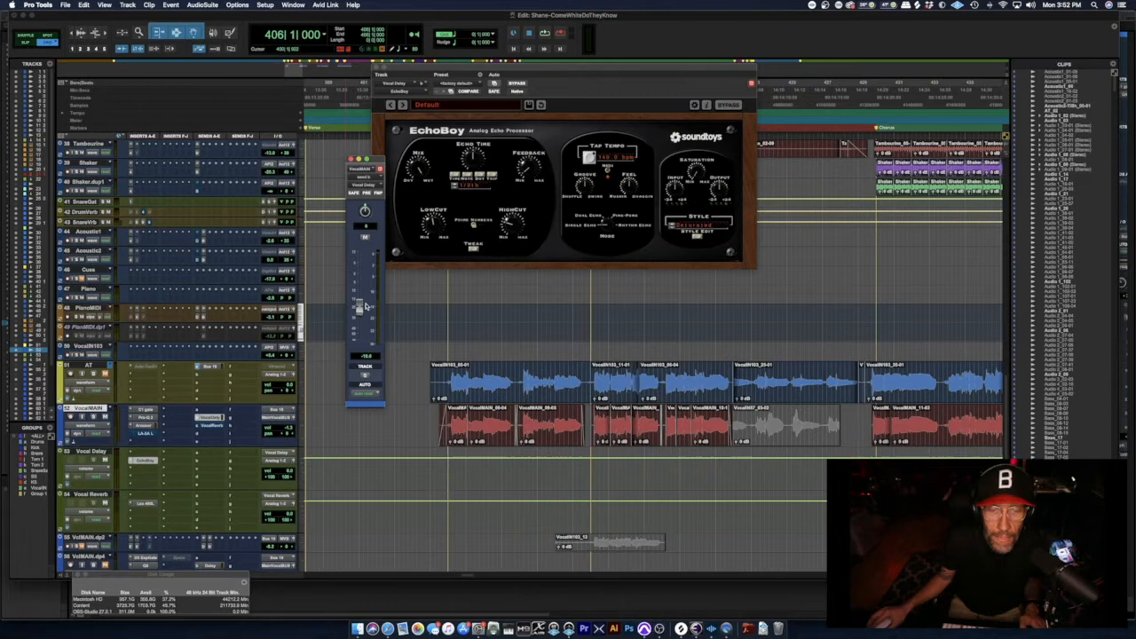
pyautogui.moveTo(349, 339)
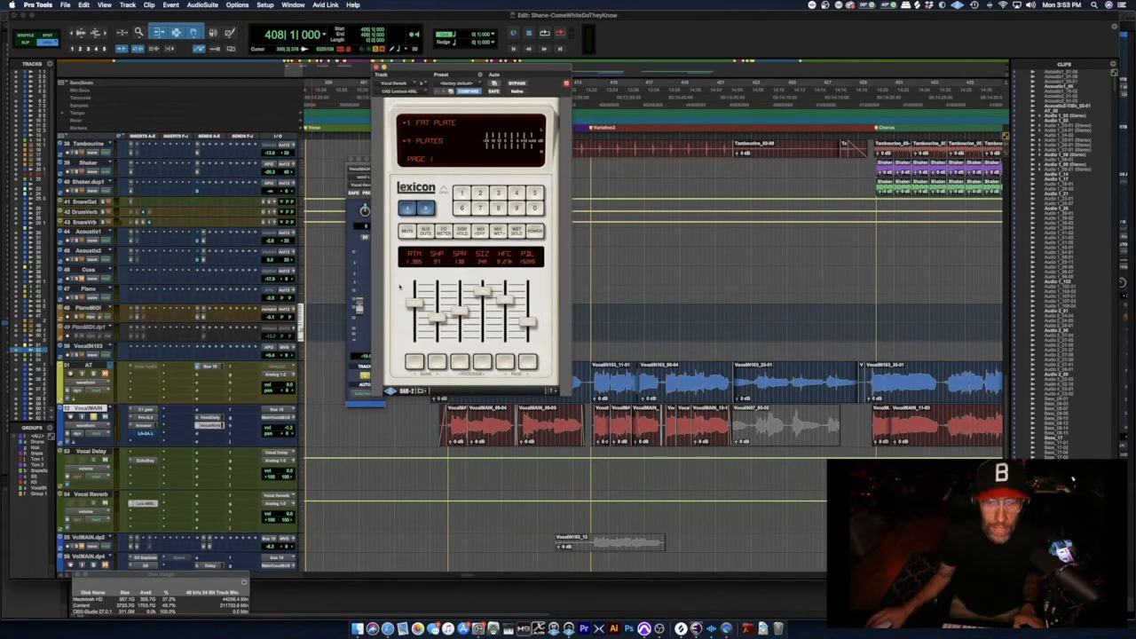
pyautogui.moveTo(448, 464)
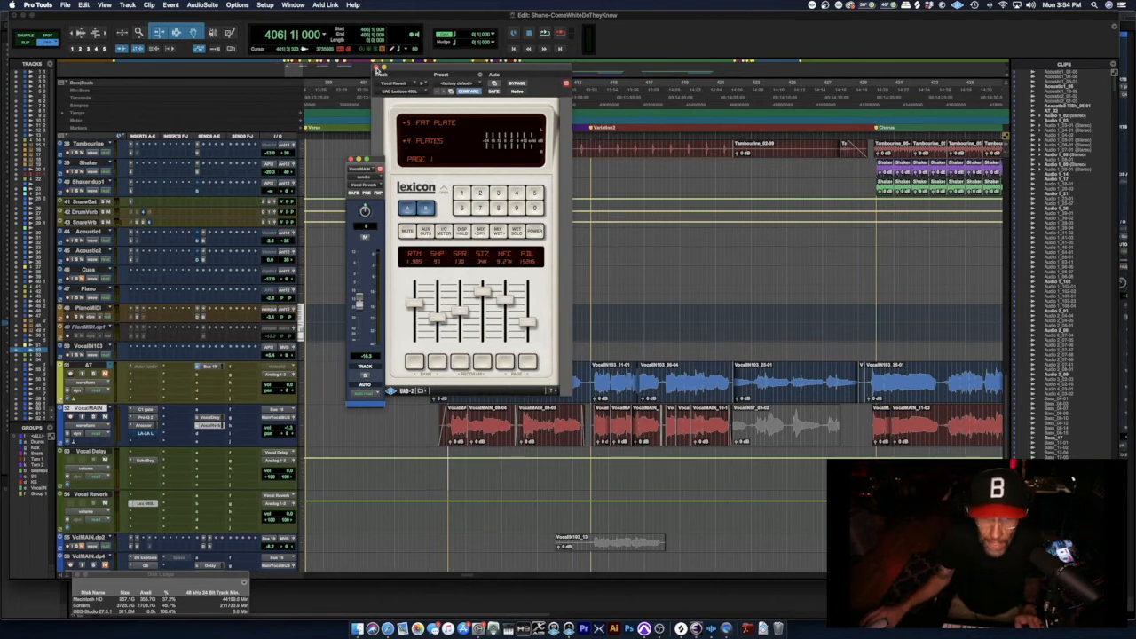
pyautogui.moveTo(453, 470)
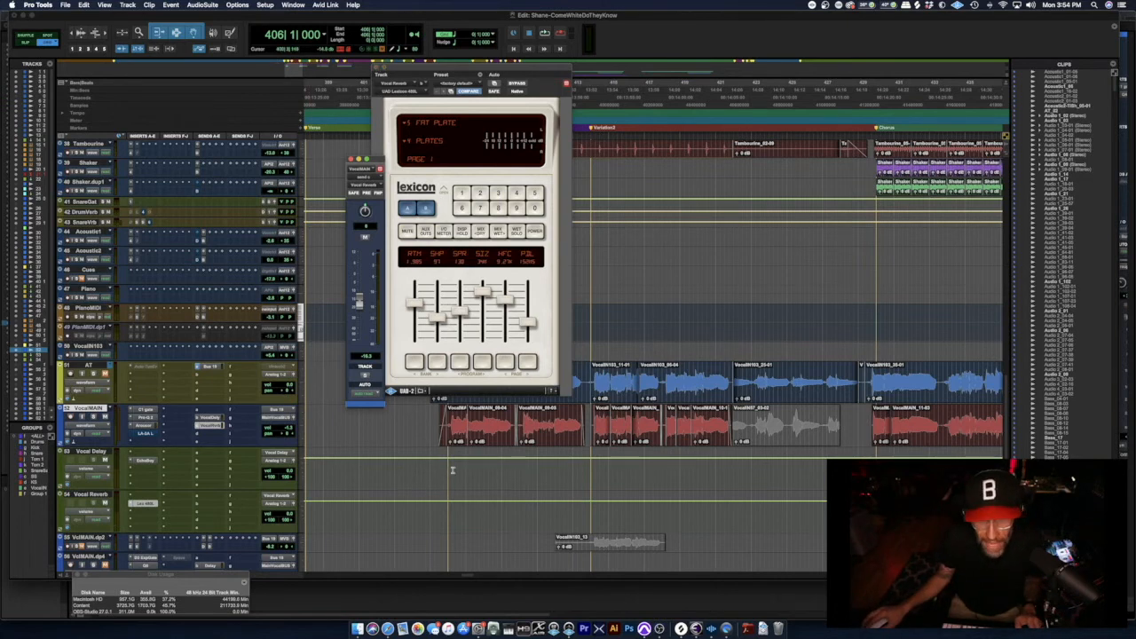